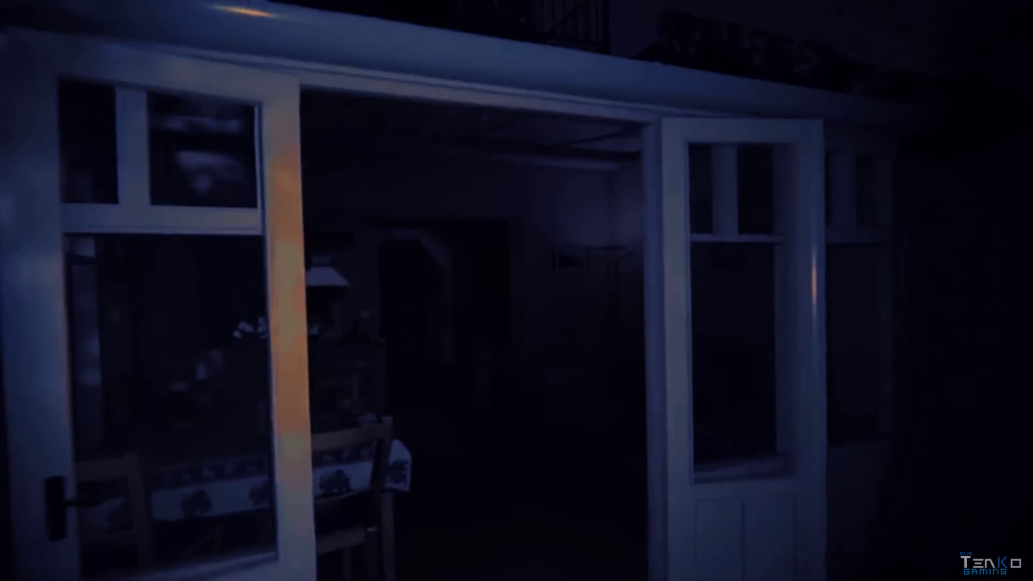
key(w)
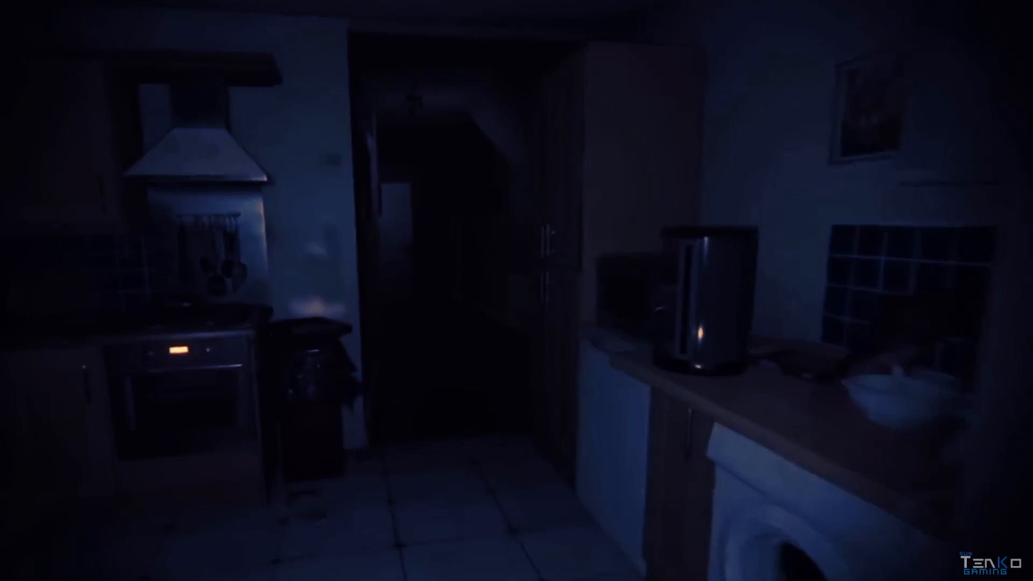